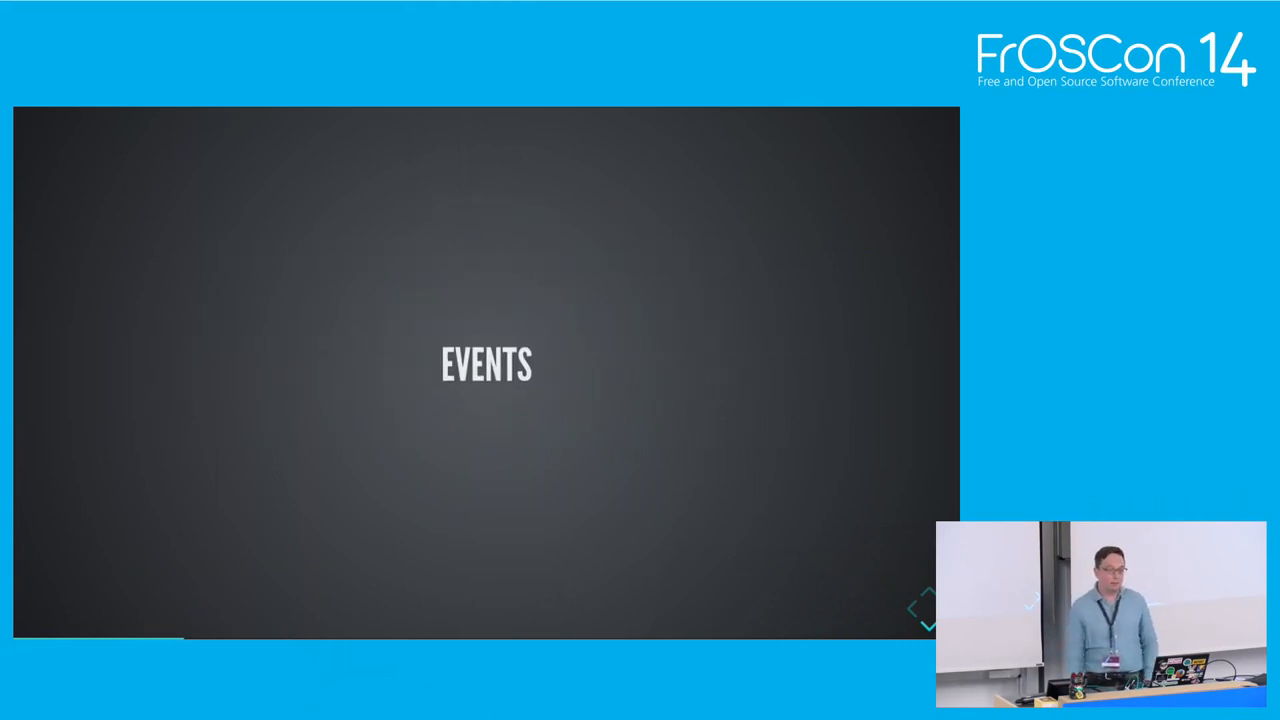
pyautogui.press('Right')
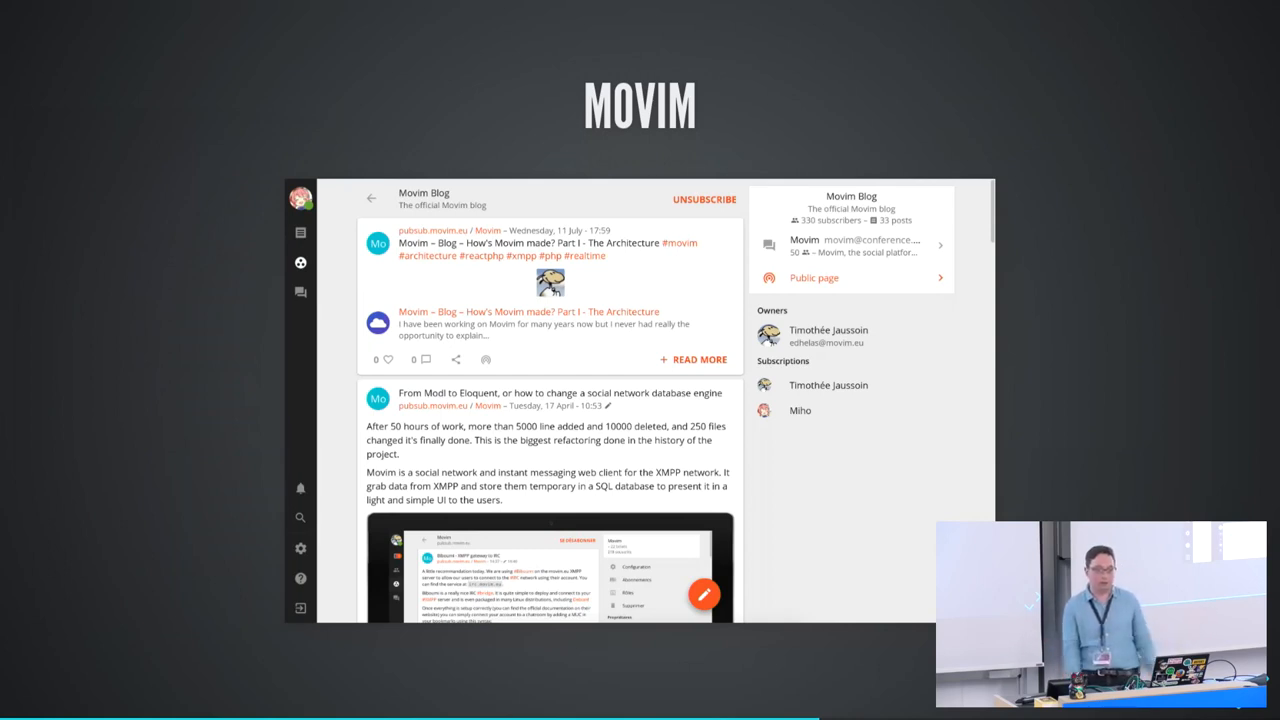
pyautogui.press('Right')
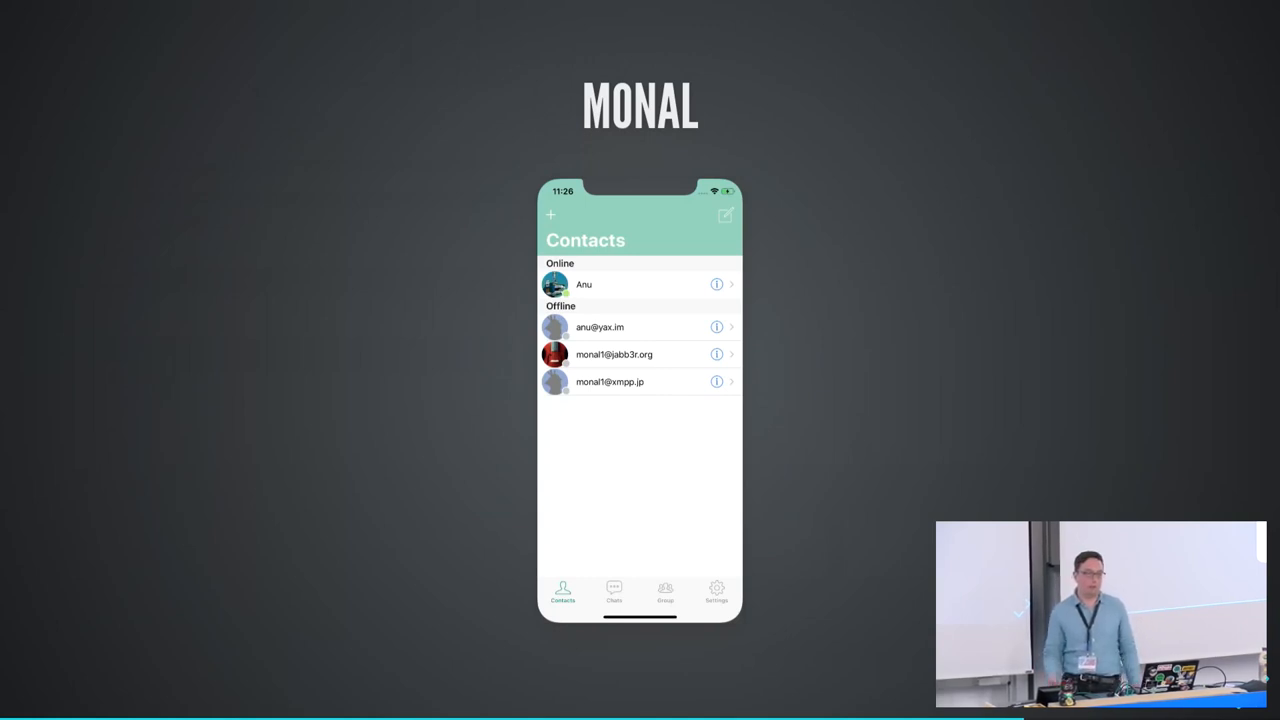
pyautogui.press('Right')
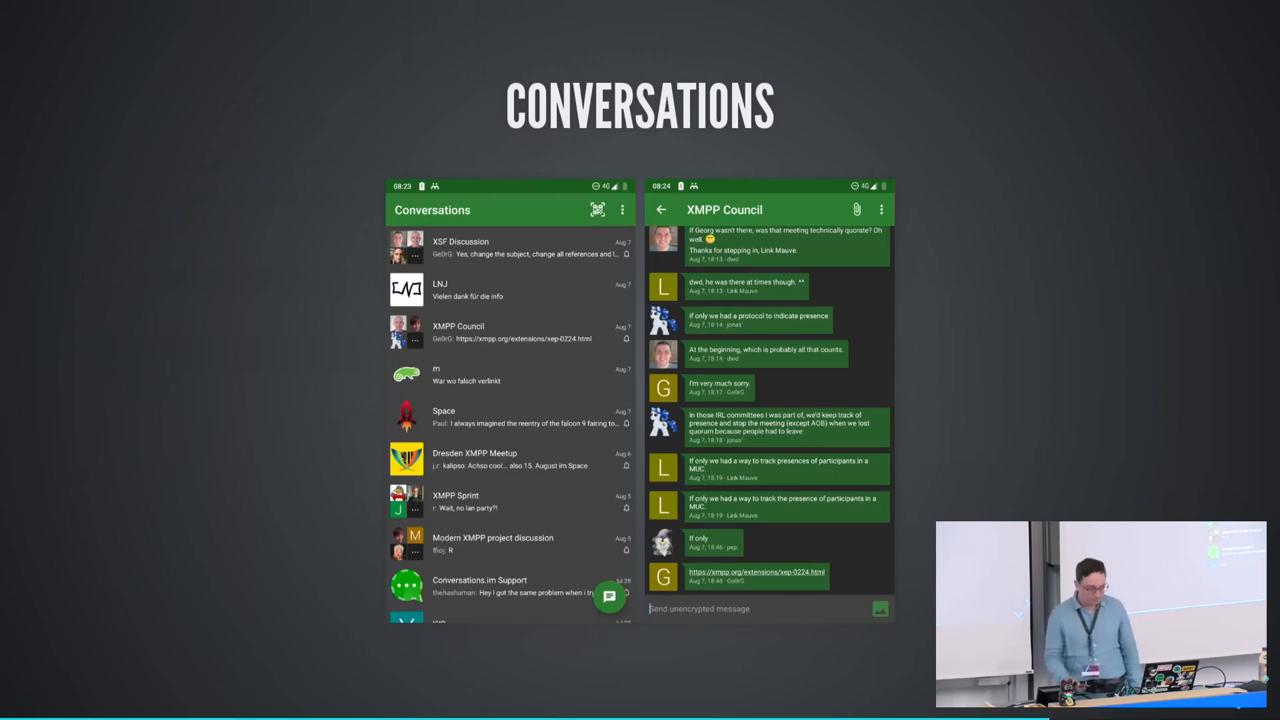
pyautogui.press('Right')
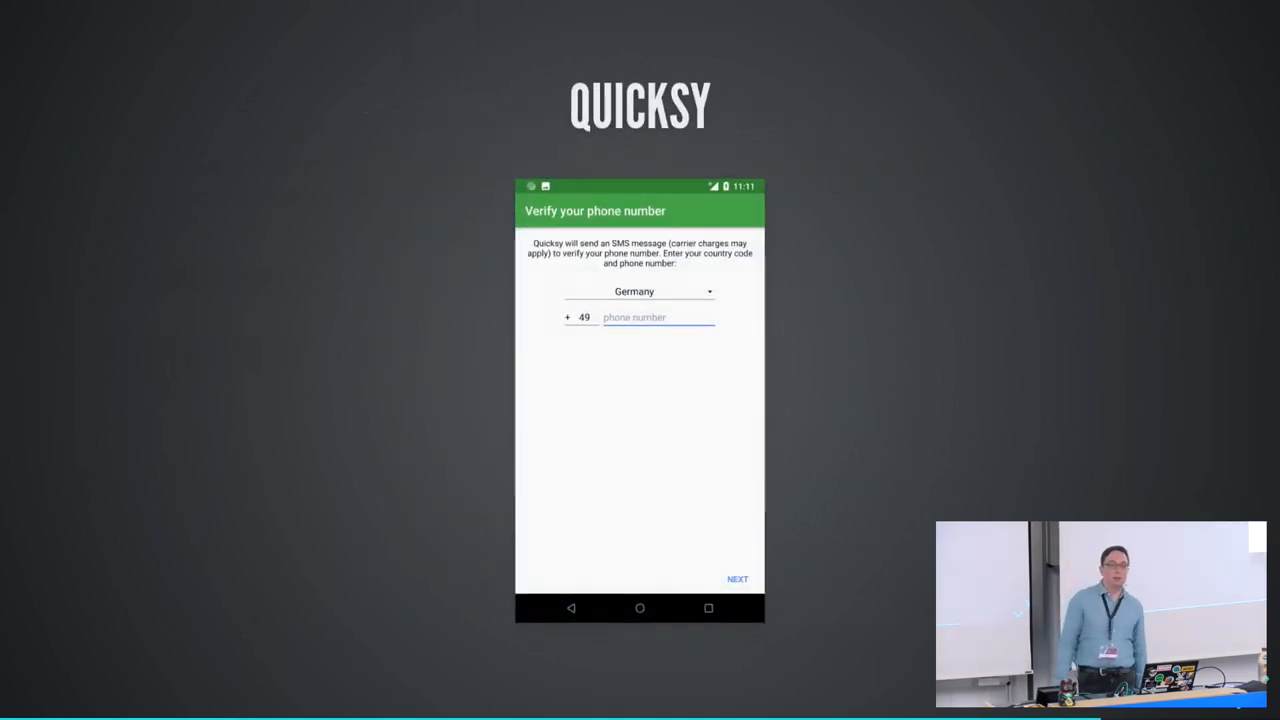